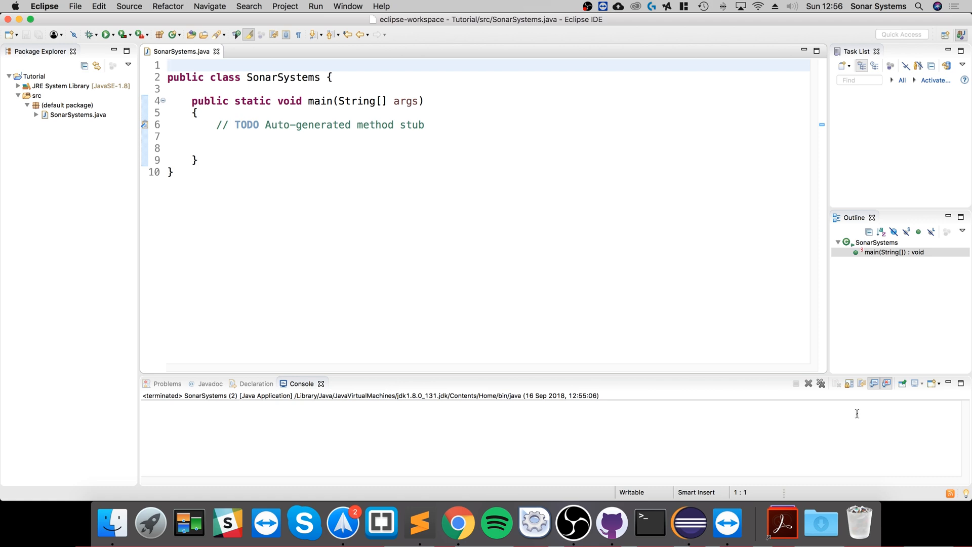
# Add import java.util.*; as the first line and move into the main method body.
pyautogui.write('impor')
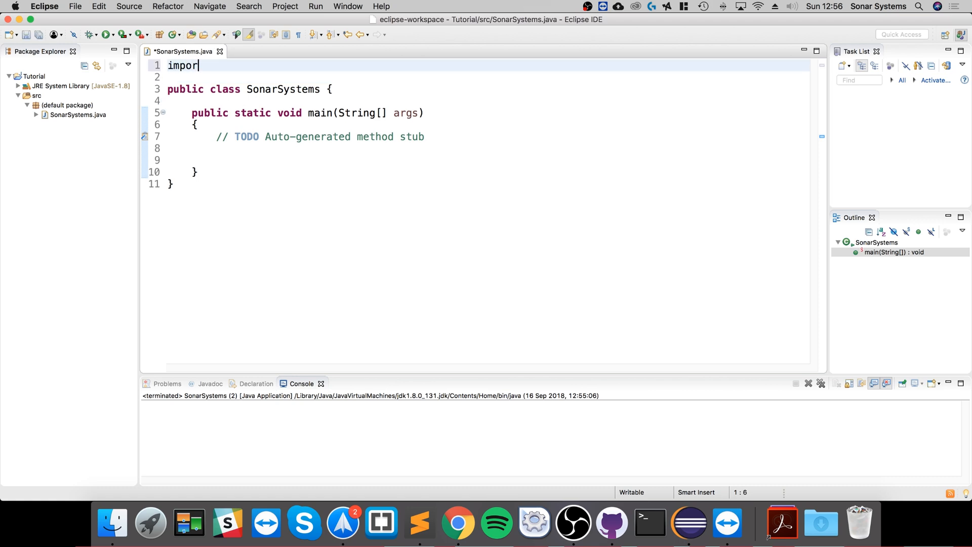
pyautogui.write('t java')
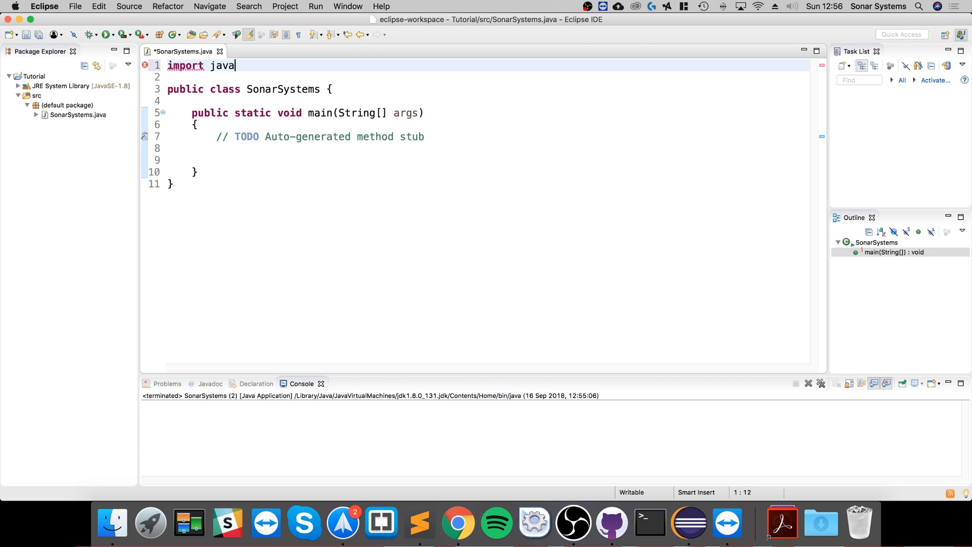
pyautogui.write('.util.')
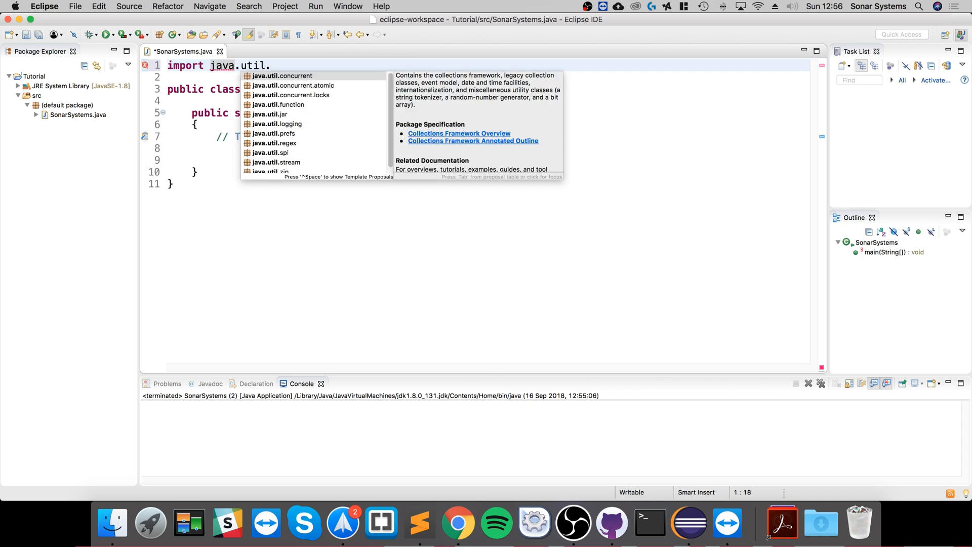
pyautogui.write('v')
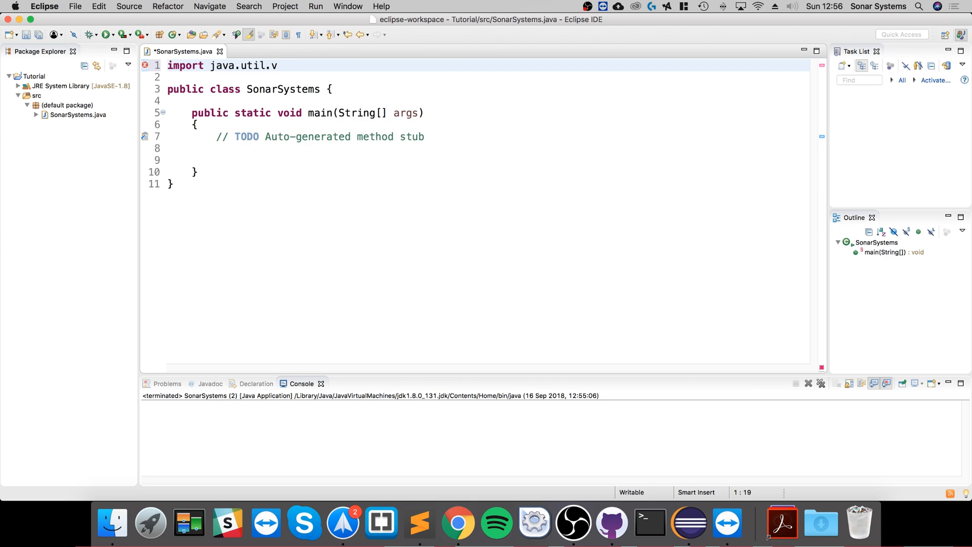
pyautogui.write('e')
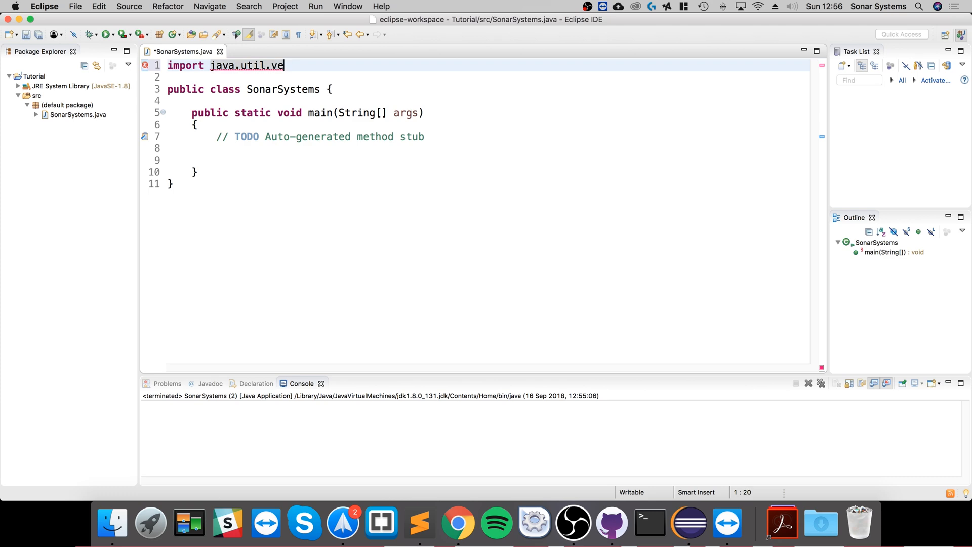
pyautogui.write('*;')
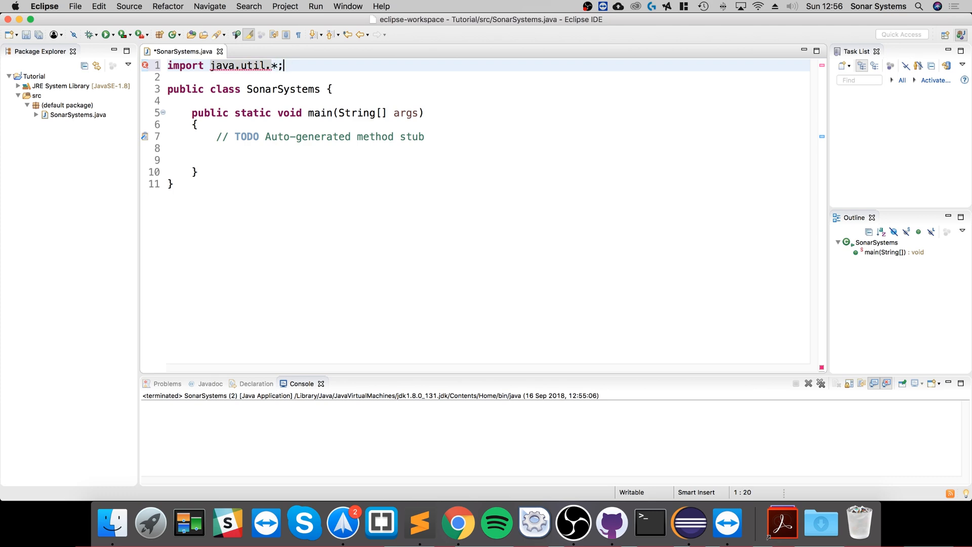
pyautogui.click(217, 148)
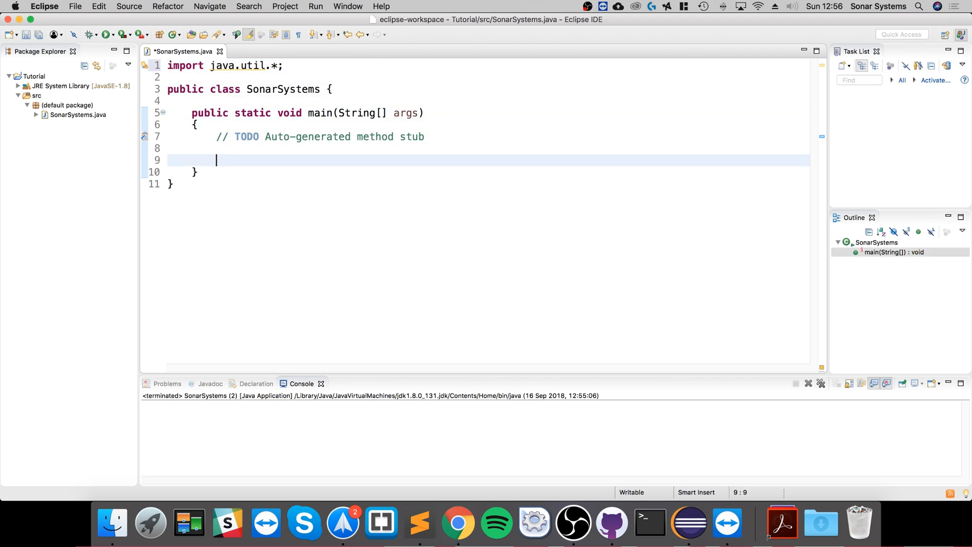
# Declare Vector vec = new Vector(); inside main.
pyautogui.write('Vector v')
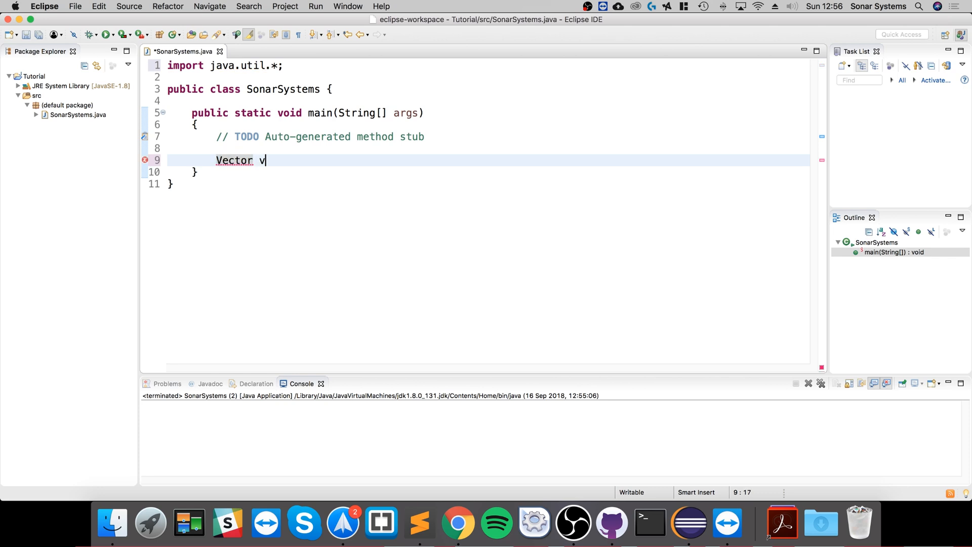
pyautogui.write('ec = new')
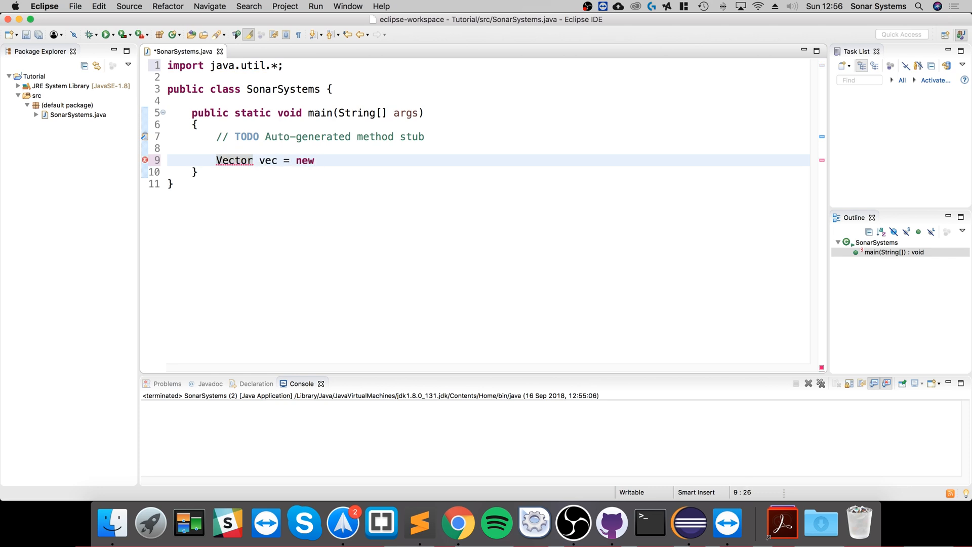
pyautogui.write('Vector();')
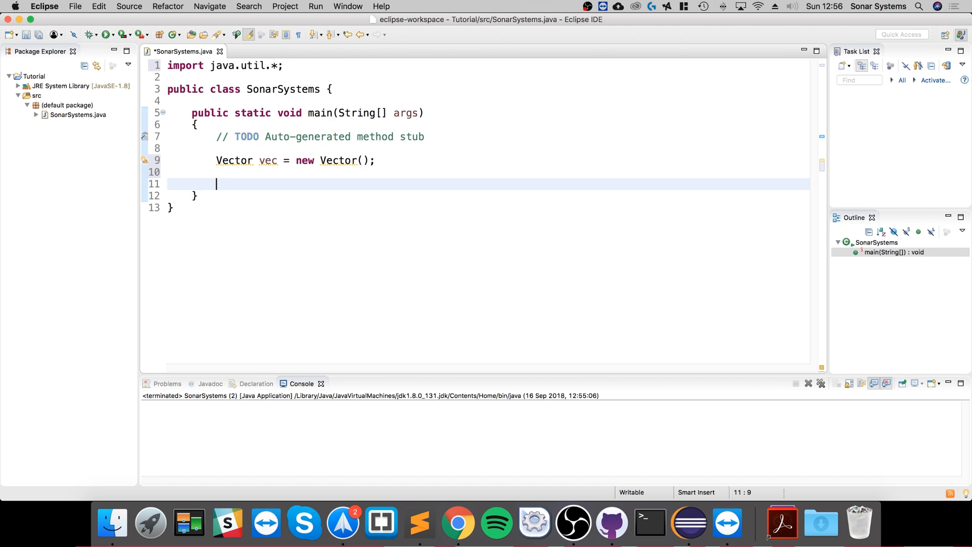
# Add 1, 2 and "Hello" to vec with addElement, then begin a System.out.println.
pyautogui.write('ve')
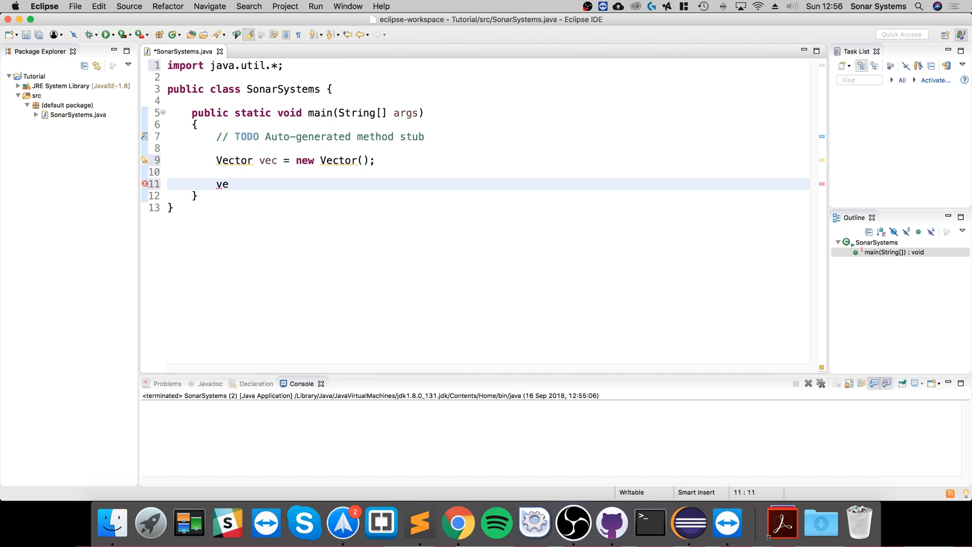
pyautogui.write('.addel')
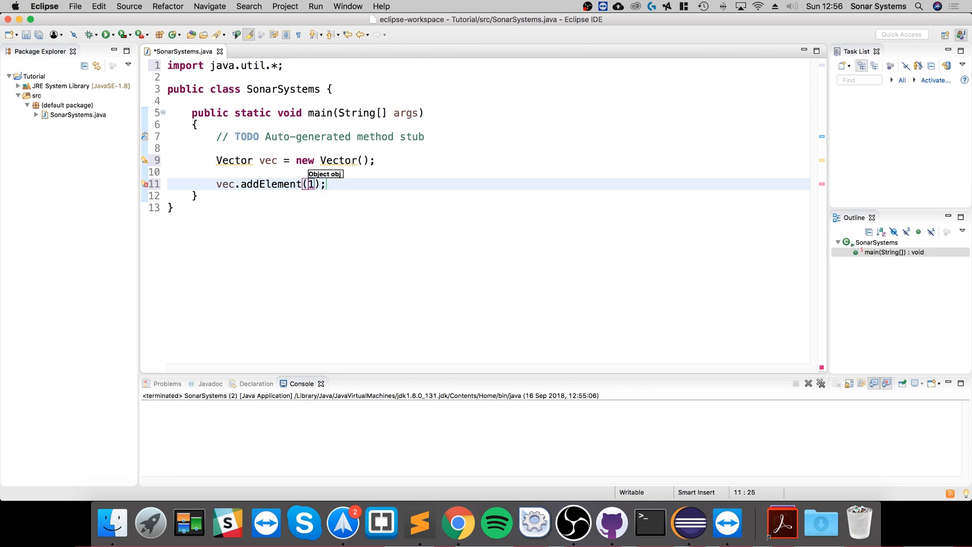
pyautogui.write('vec')
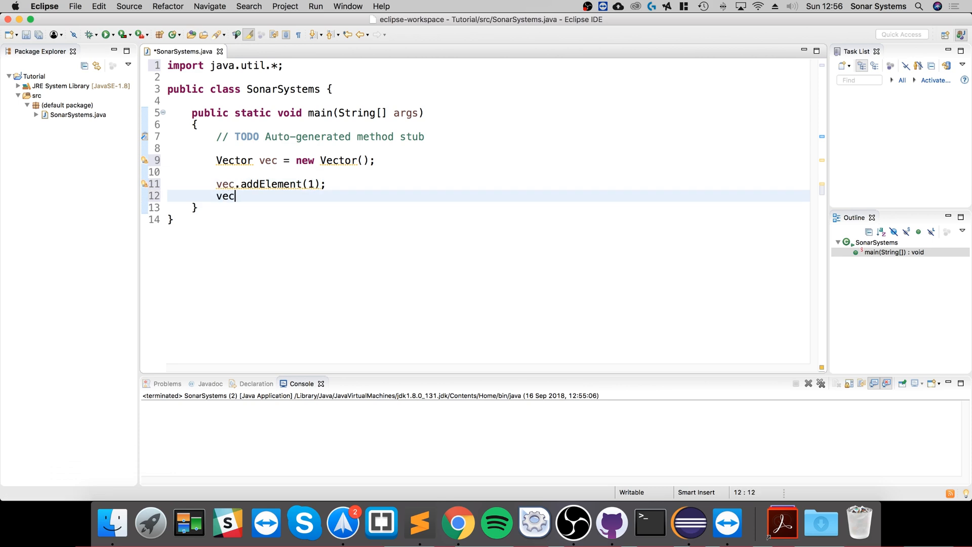
pyautogui.write('.addElement();')
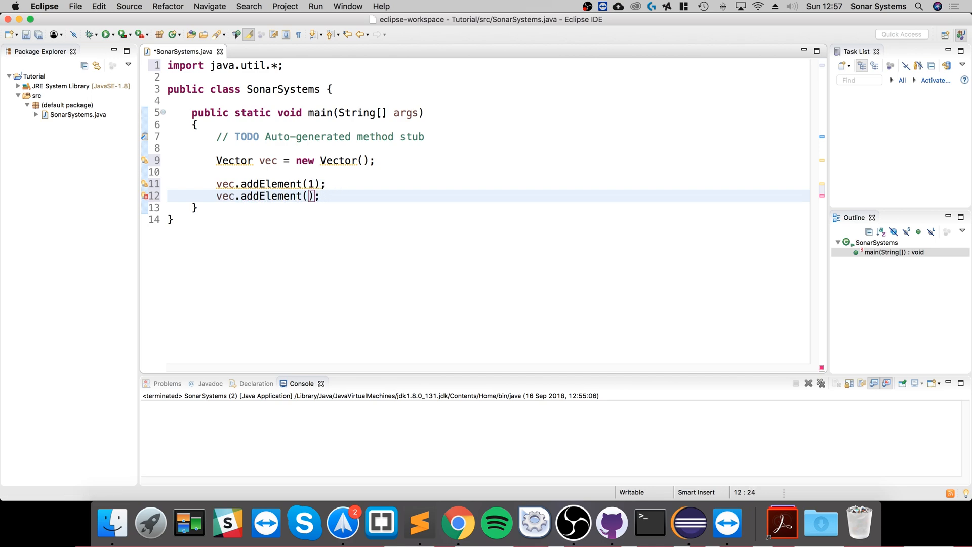
pyautogui.write('2')
pyautogui.write('vec.addElement("");')
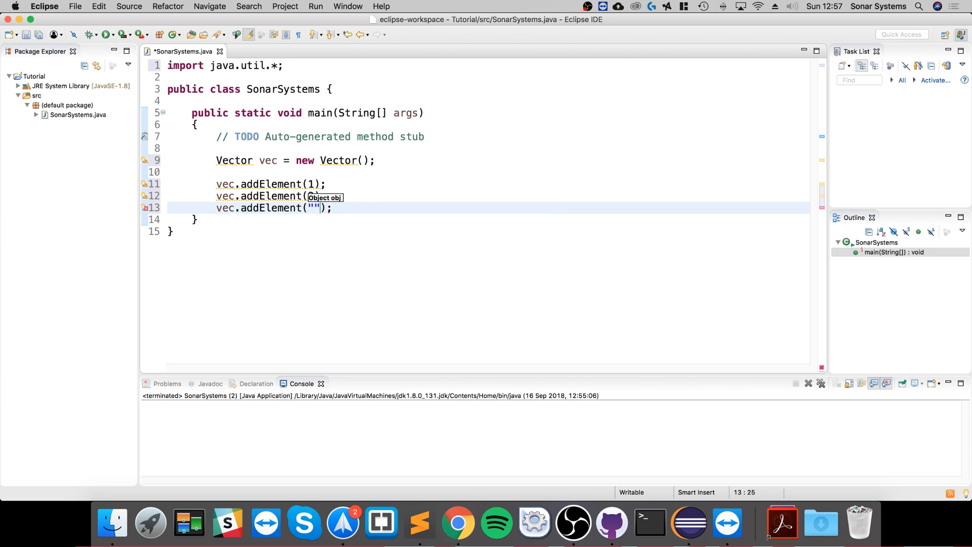
pyautogui.write('Hell')
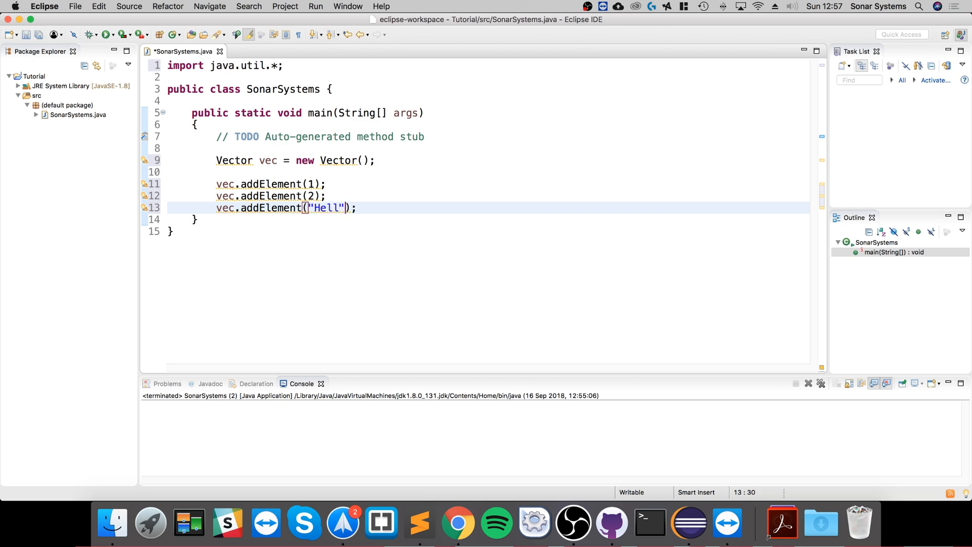
pyautogui.write('o')
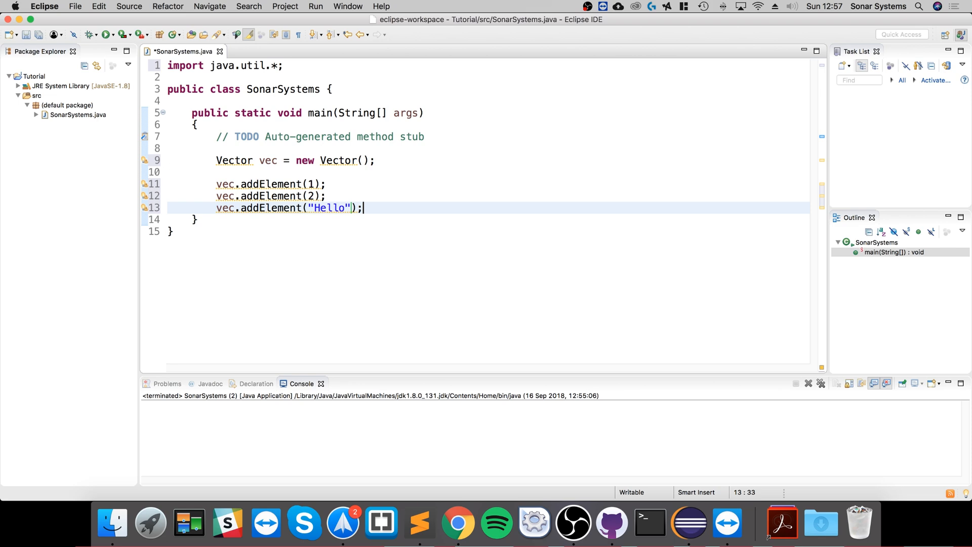
pyautogui.write('System.out.println(v);')
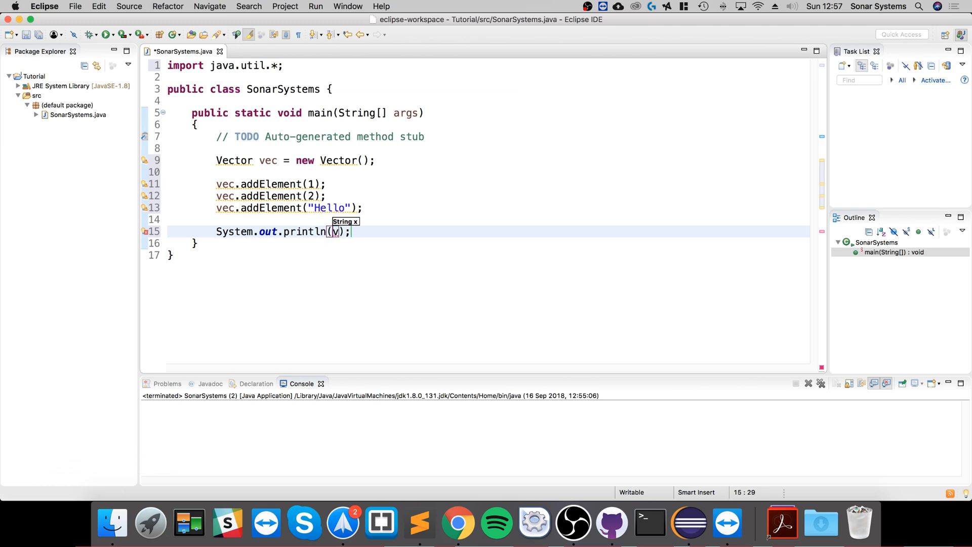
# Print vec with println and run, showing [1, 2, Hello] in the console.
pyautogui.write('ec')
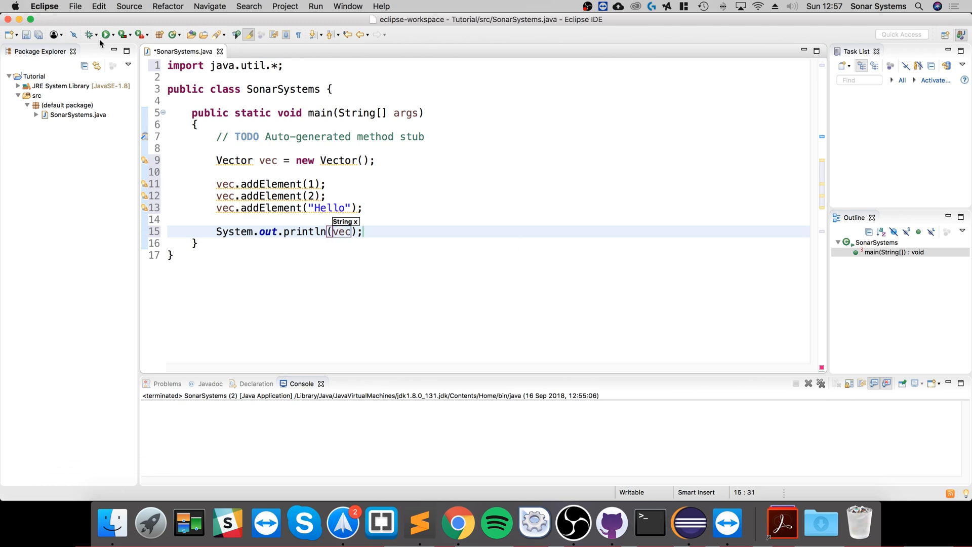
pyautogui.click(105, 35)
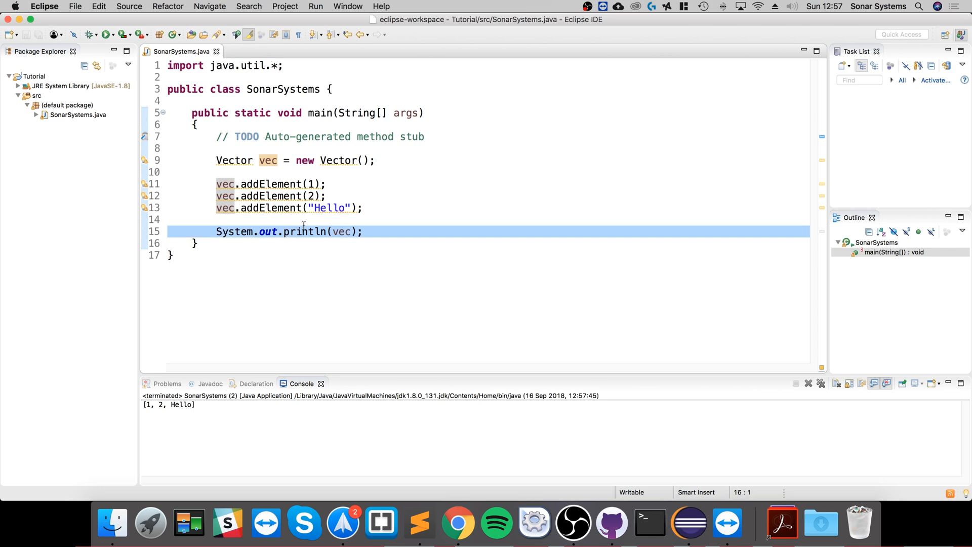
pyautogui.moveTo(306, 231)
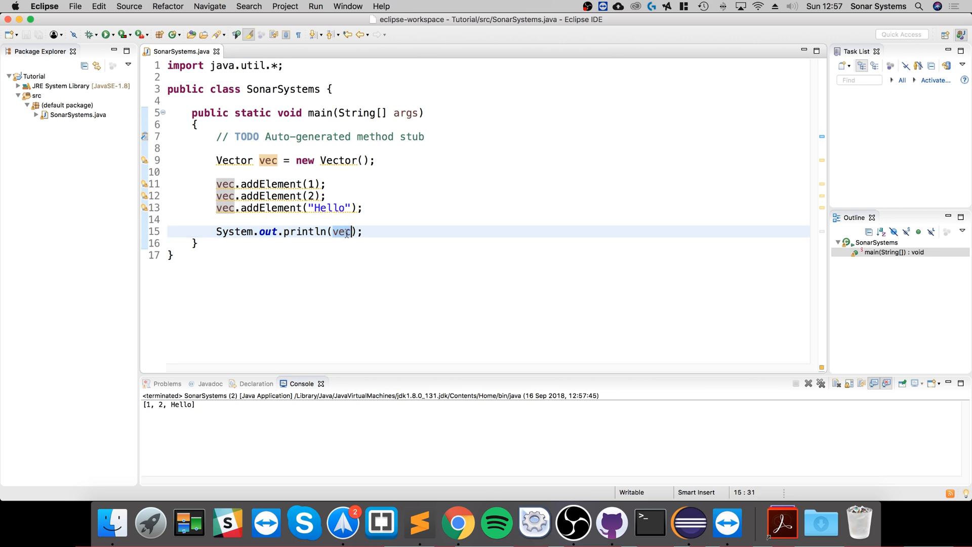
pyautogui.click(230, 160)
pyautogui.write('System')
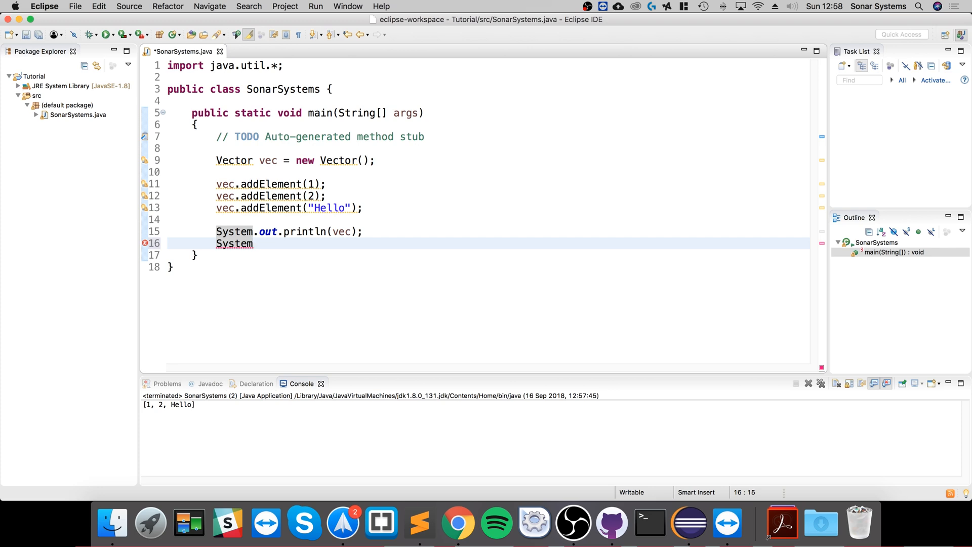
# Print vec.get(0), save and launch to add 1 to the console output.
pyautogui.write('.out.println(vec.g);')
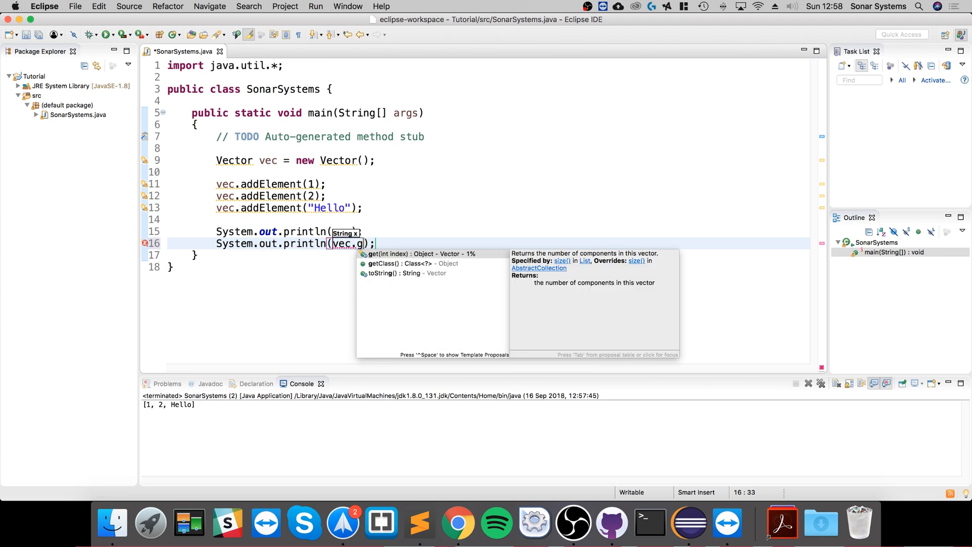
pyautogui.write('et(0')
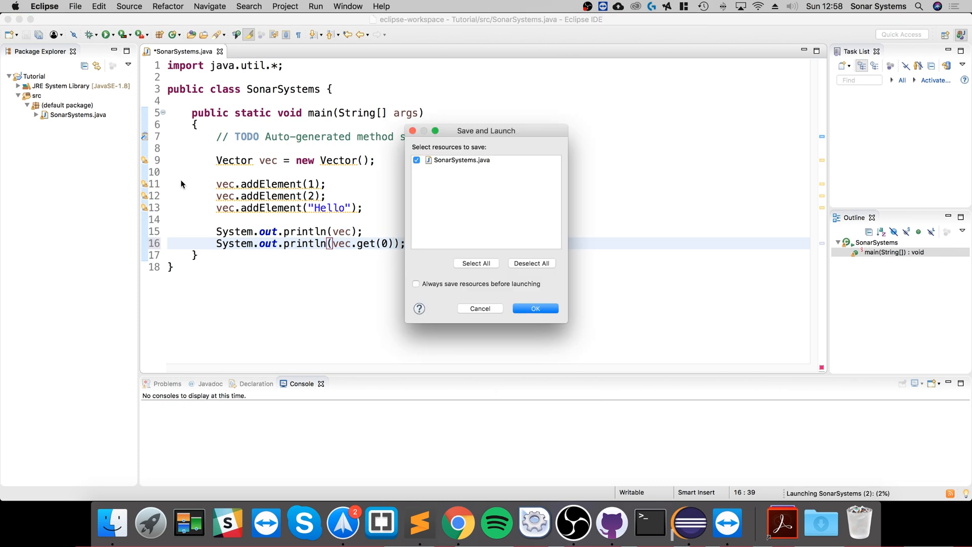
pyautogui.click(535, 308)
pyautogui.write('System.out.println(vec.get());')
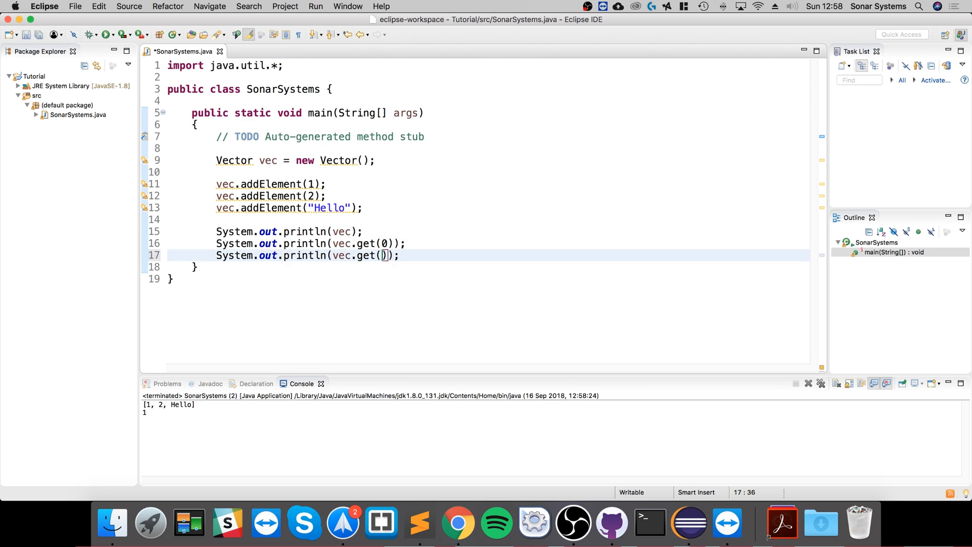
# Print vec.get(2) and comment the addElement lines with // index 0, // index 1, // index 2.
pyautogui.write('2')
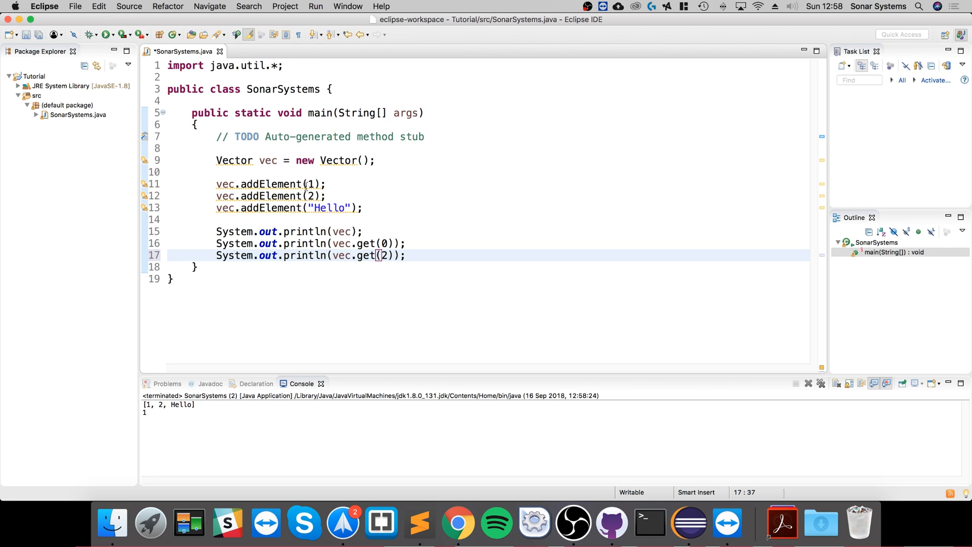
pyautogui.click(291, 184)
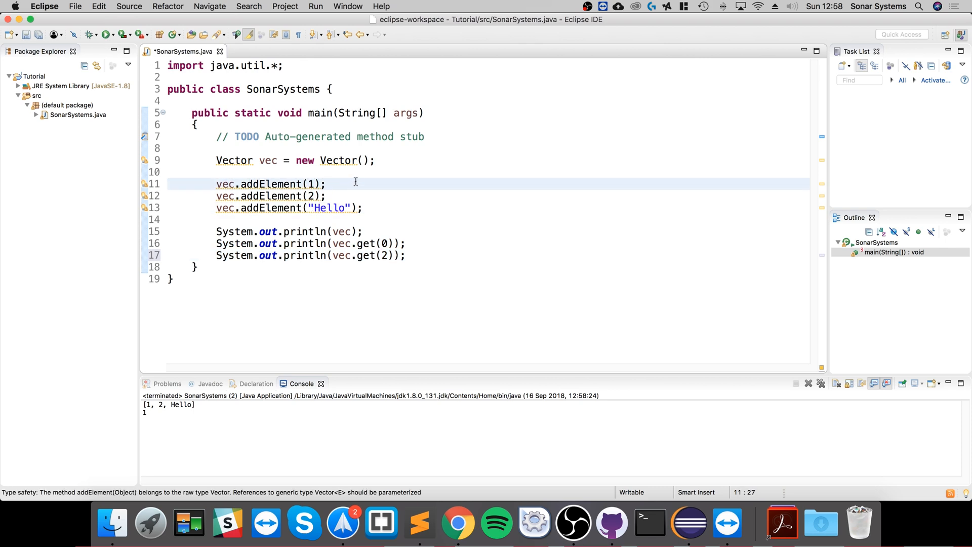
pyautogui.write('//')
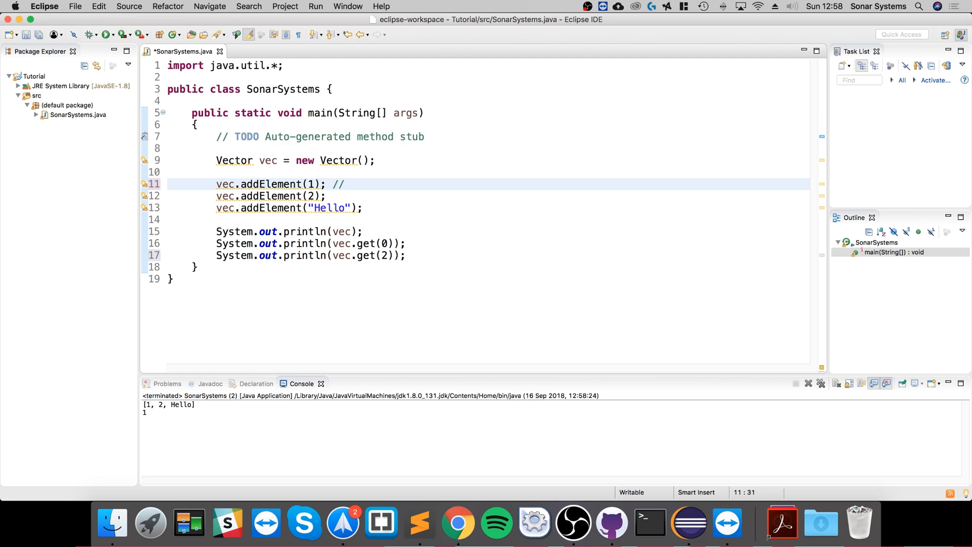
pyautogui.write('index -')
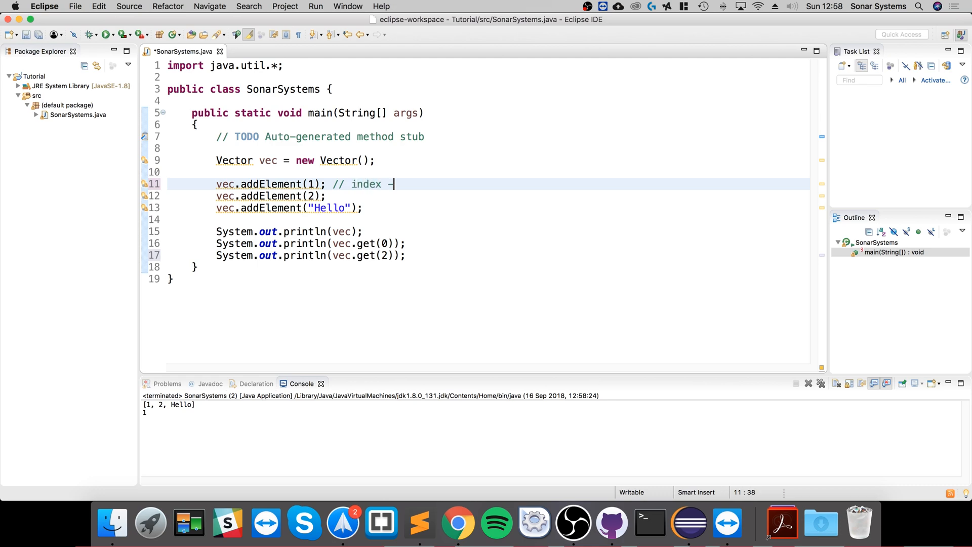
pyautogui.write('0')
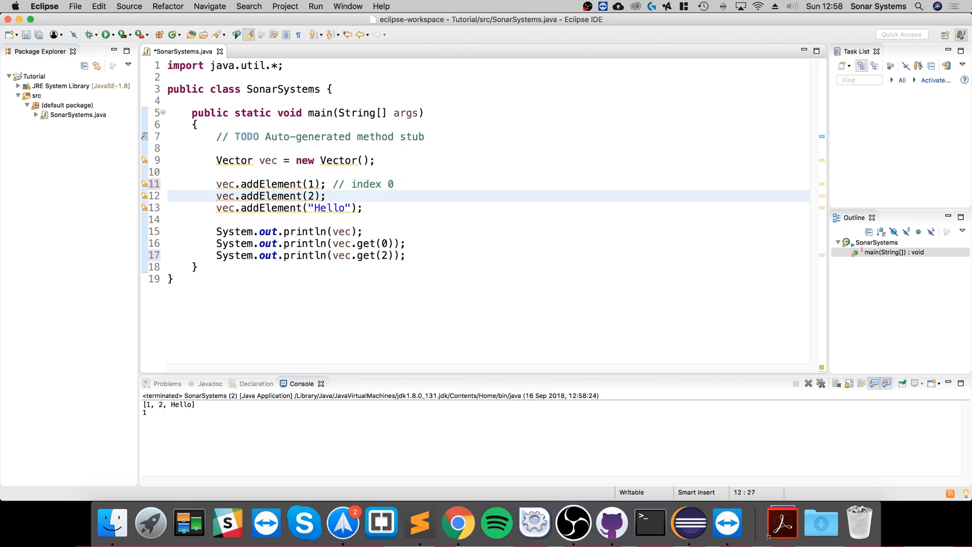
pyautogui.write('// index 1')
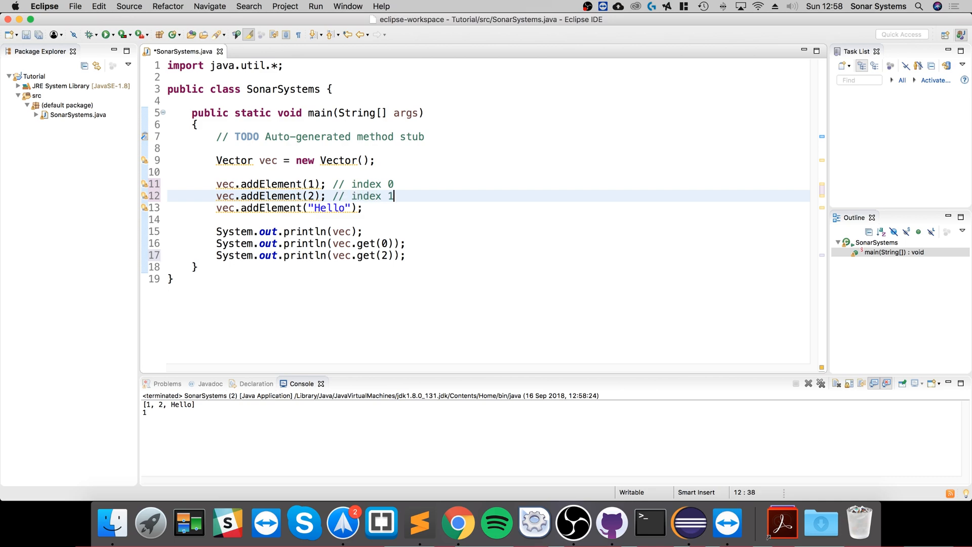
pyautogui.write('// ind')
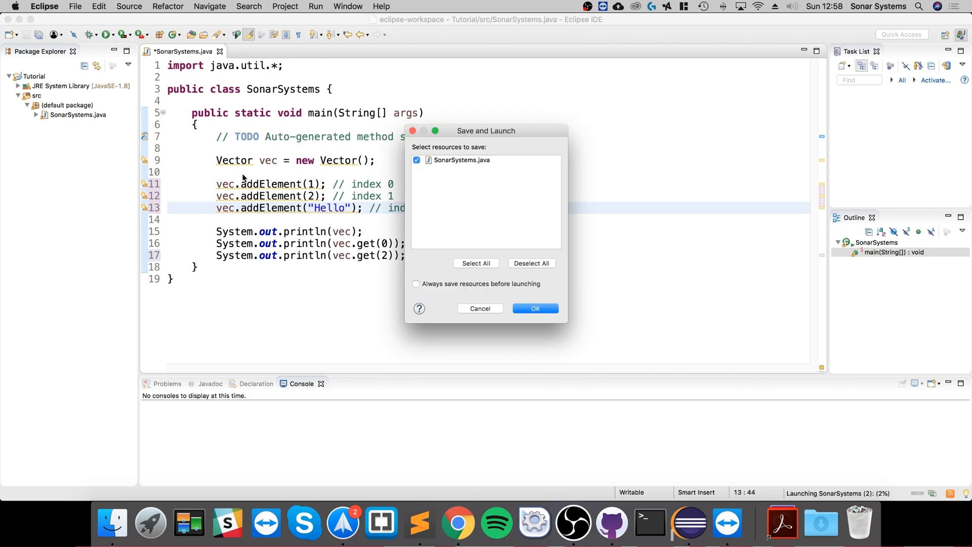
# Save and relaunch to print Hello, then start new lines below the print statements.
pyautogui.click(535, 307)
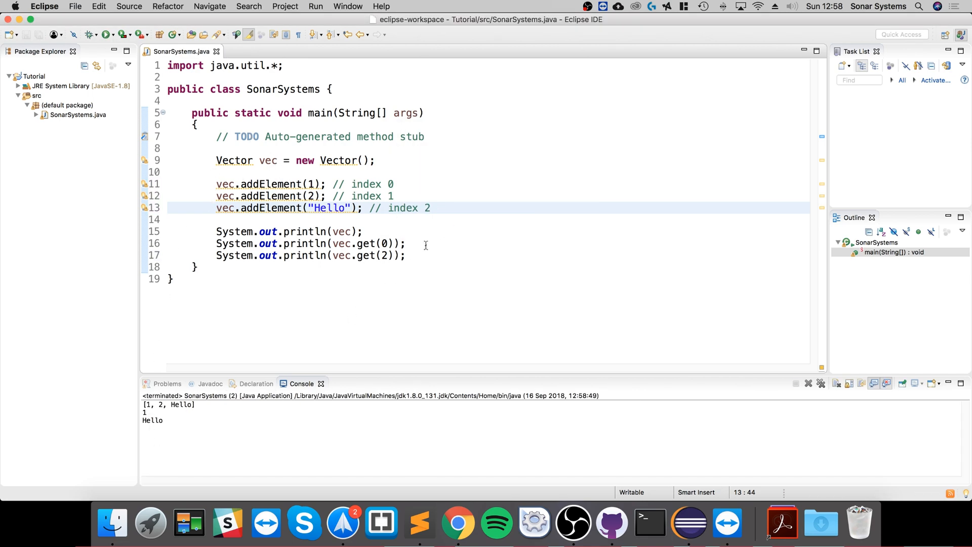
pyautogui.click(426, 255)
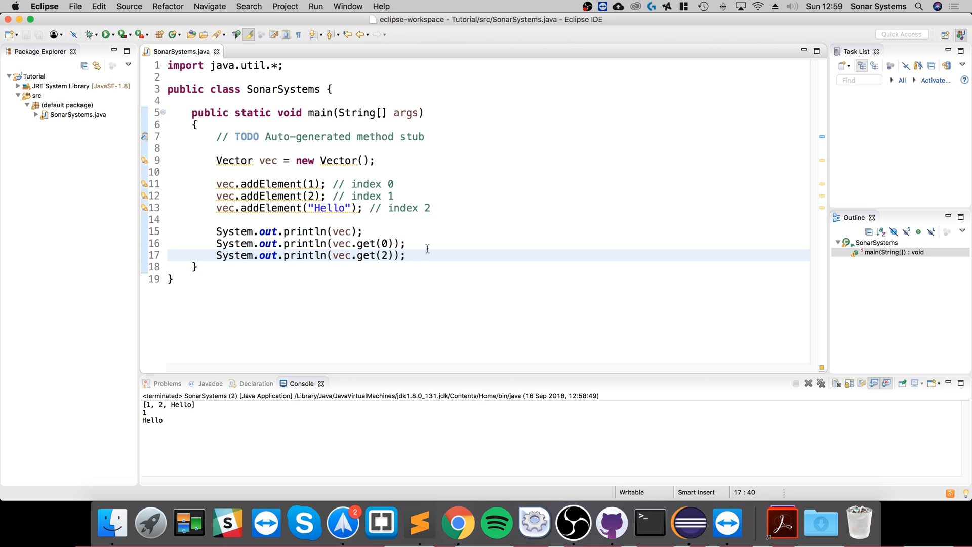
pyautogui.click(407, 255)
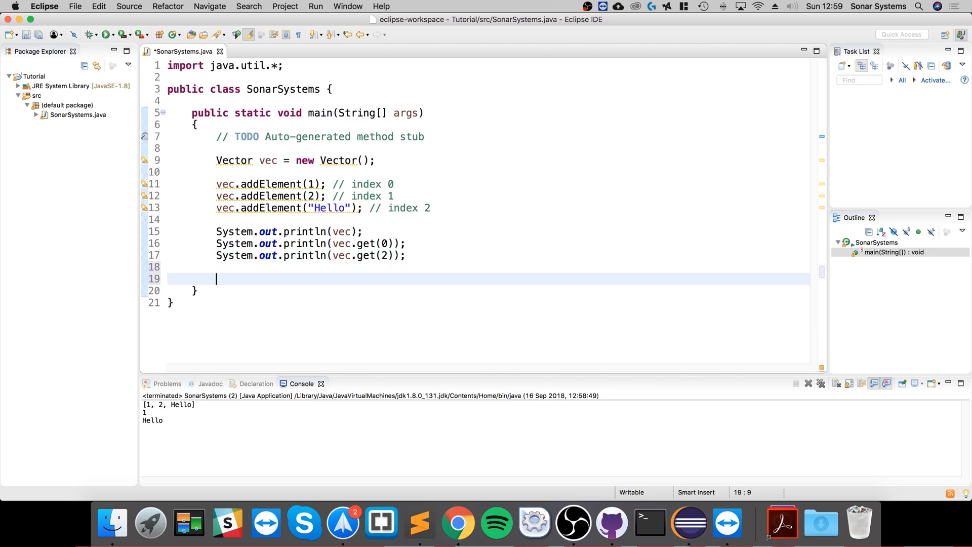
# Add vec.addElement(3) through vec.addElement(10), each with its // index comment.
pyautogui.write('Enume')
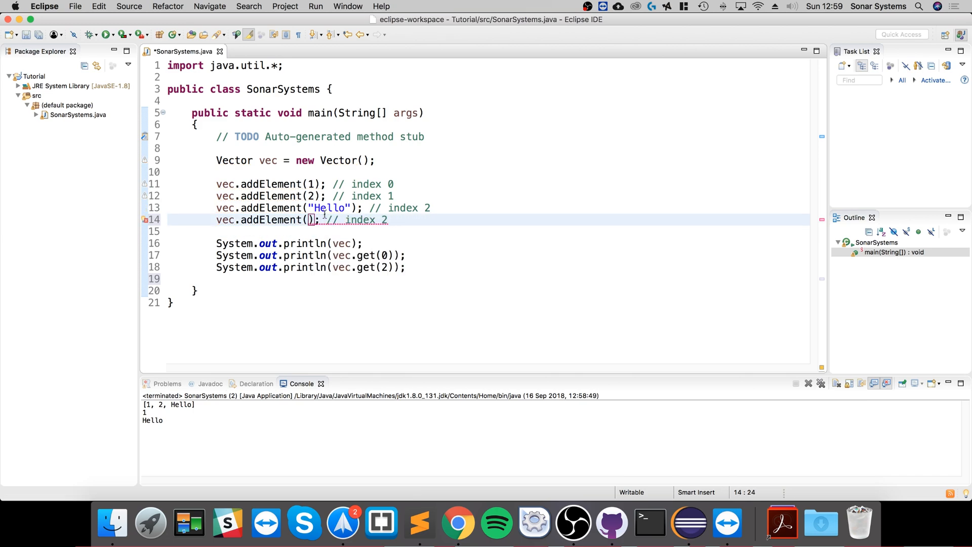
pyautogui.write('3')
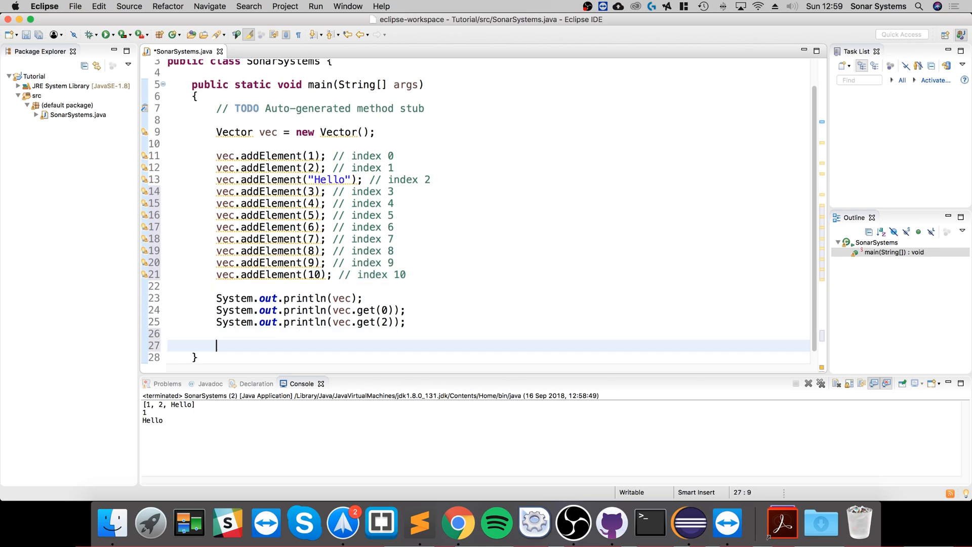
# Declare Enumeration e = vec.elements(); below the print statements.
pyautogui.write('Enumn')
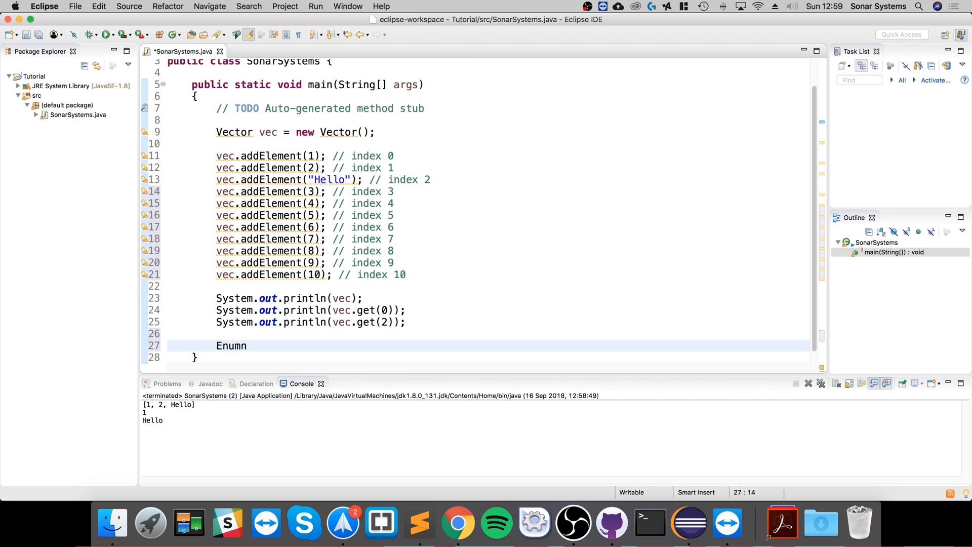
pyautogui.write('eration e')
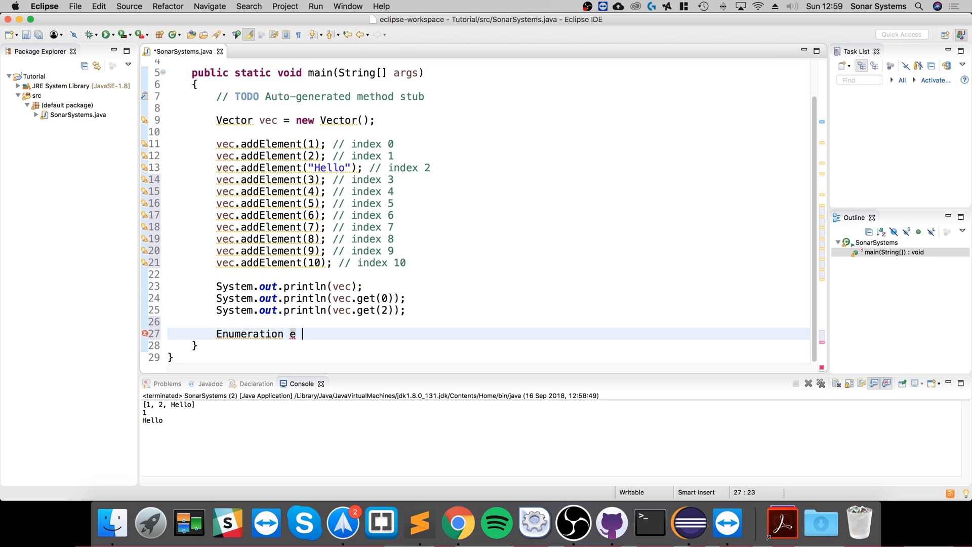
pyautogui.write('= v')
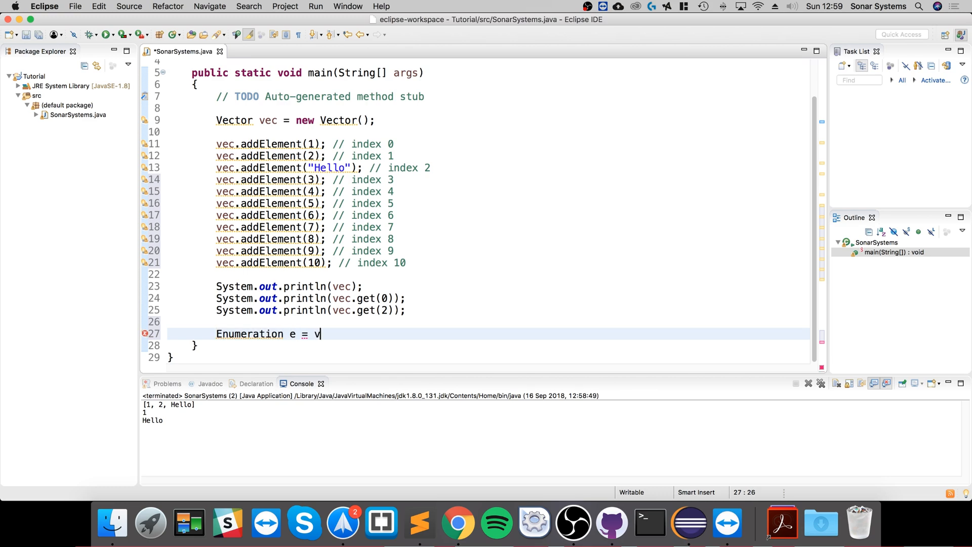
pyautogui.write('ec')
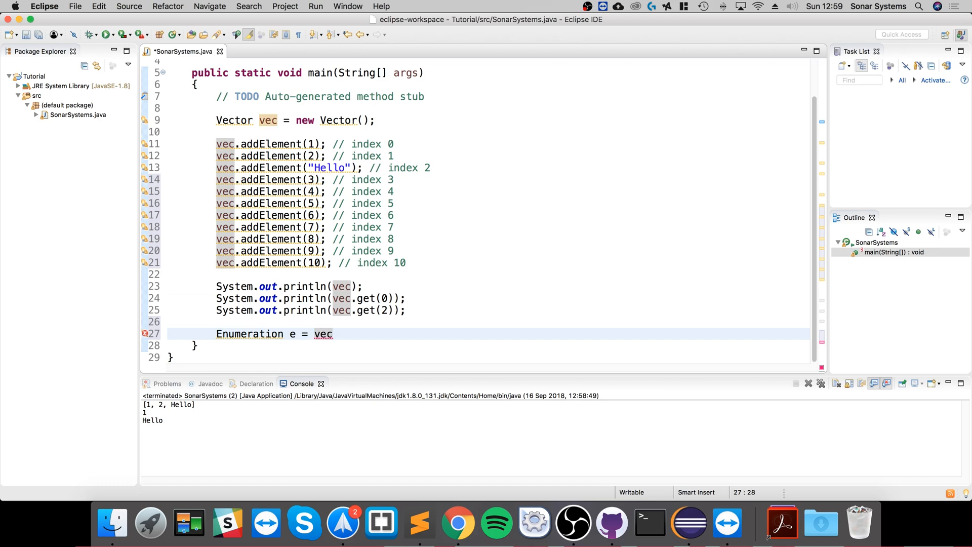
pyautogui.write('.e')
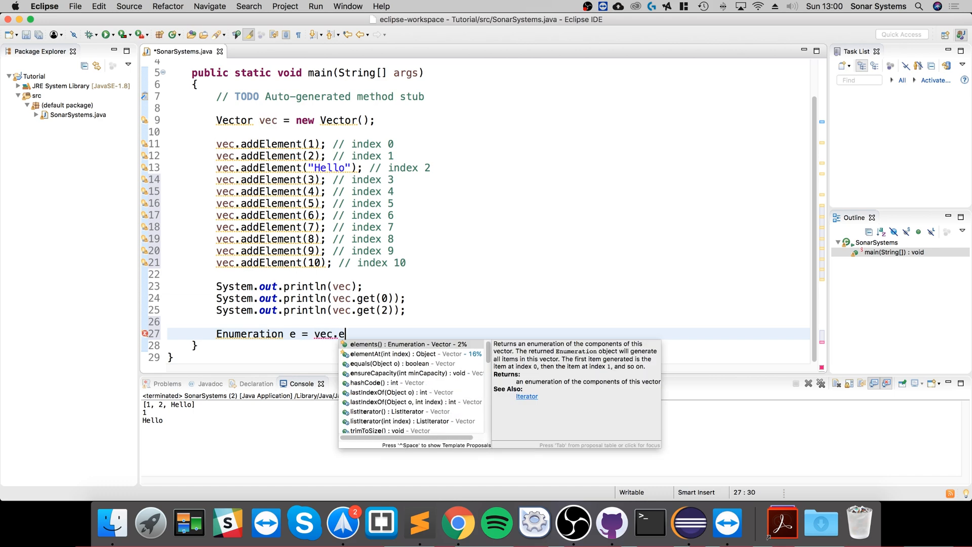
pyautogui.click(385, 344)
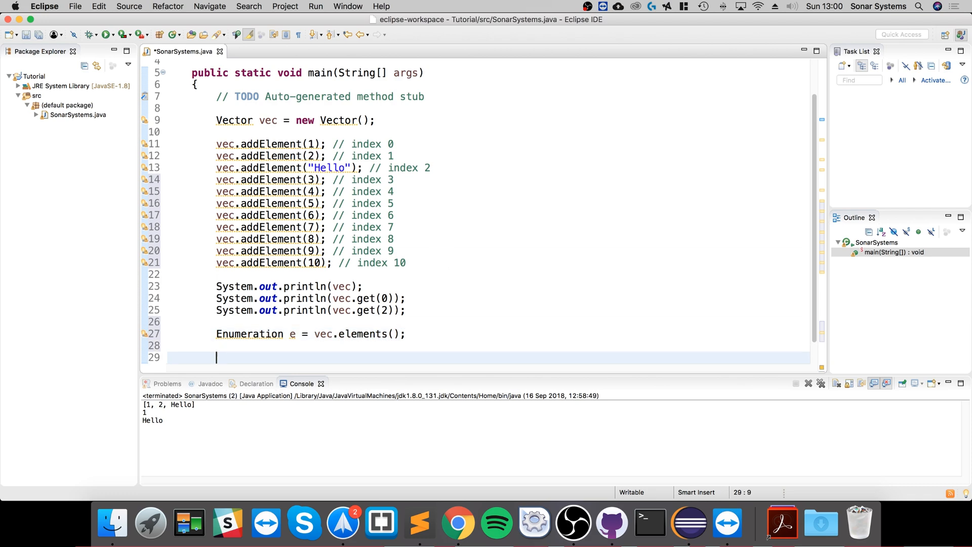
# Write while (e.hasMoreElements()) printing e.nextElement() each iteration.
pyautogui.write('whi')
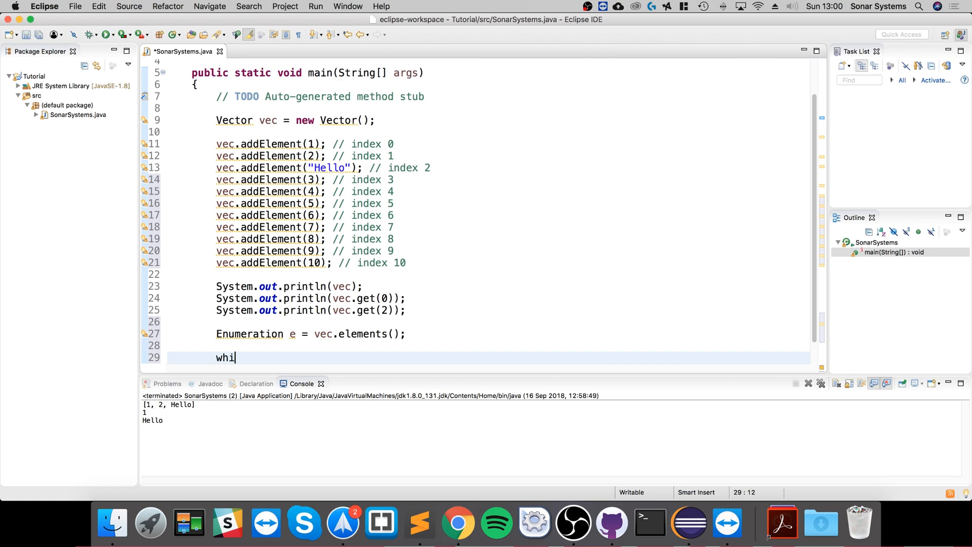
pyautogui.write('le (')
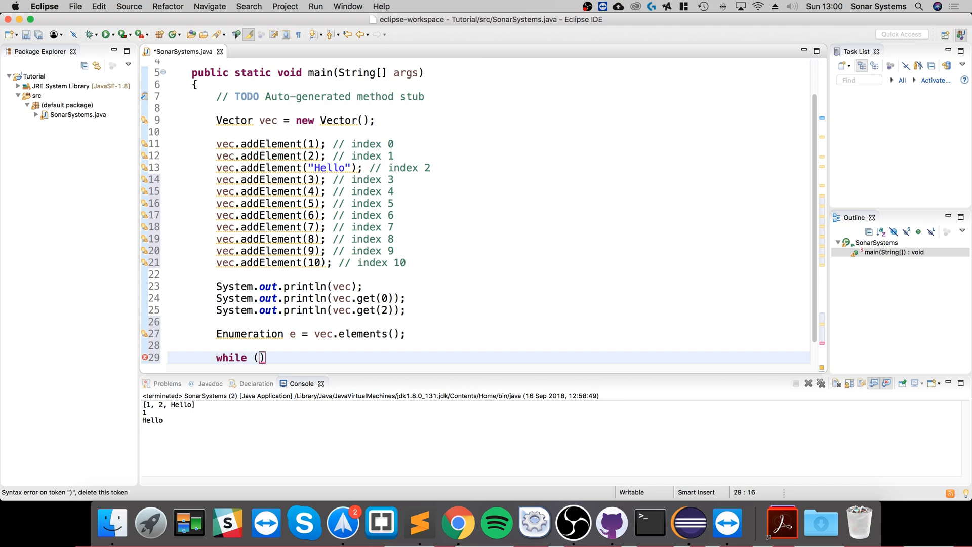
pyautogui.write('e')
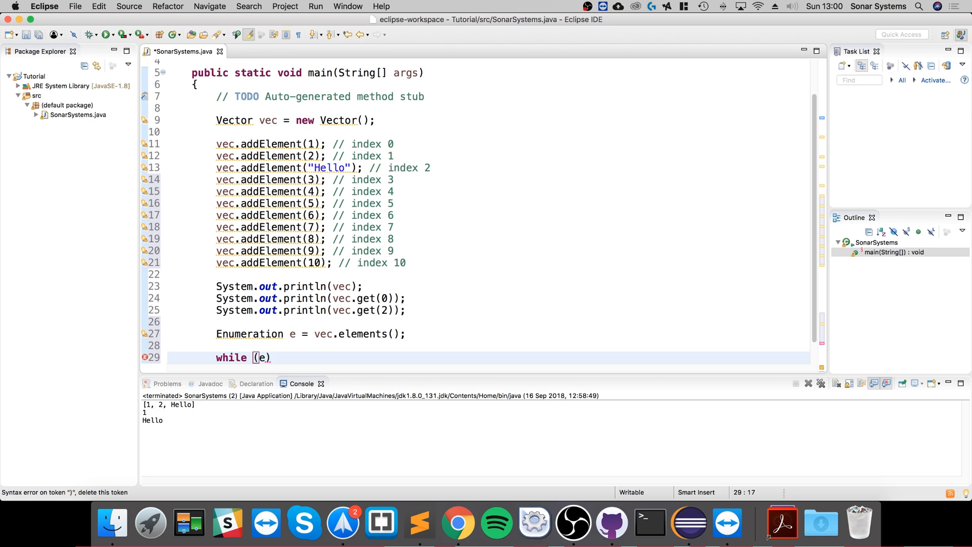
pyautogui.write('.hasMoreElements(')
pyautogui.write('{')
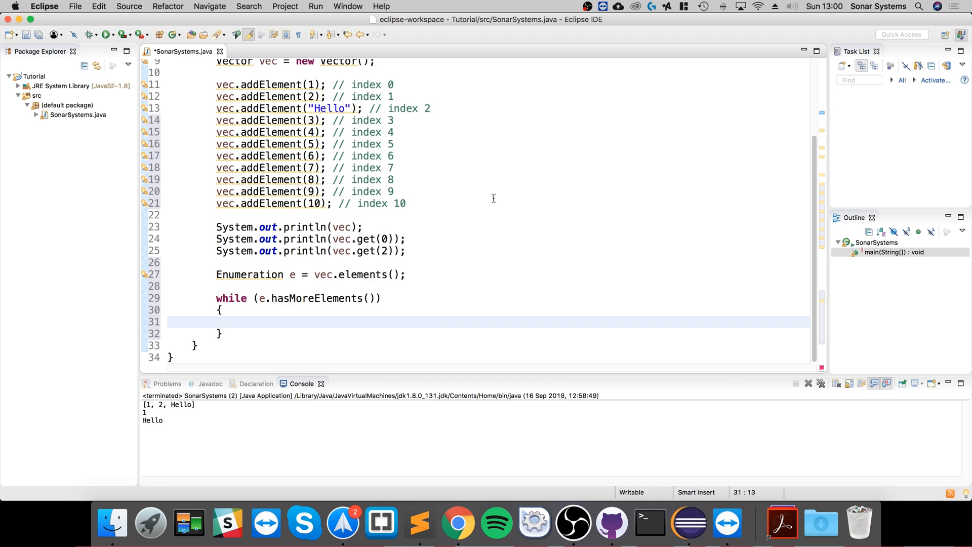
pyautogui.write('Sy')
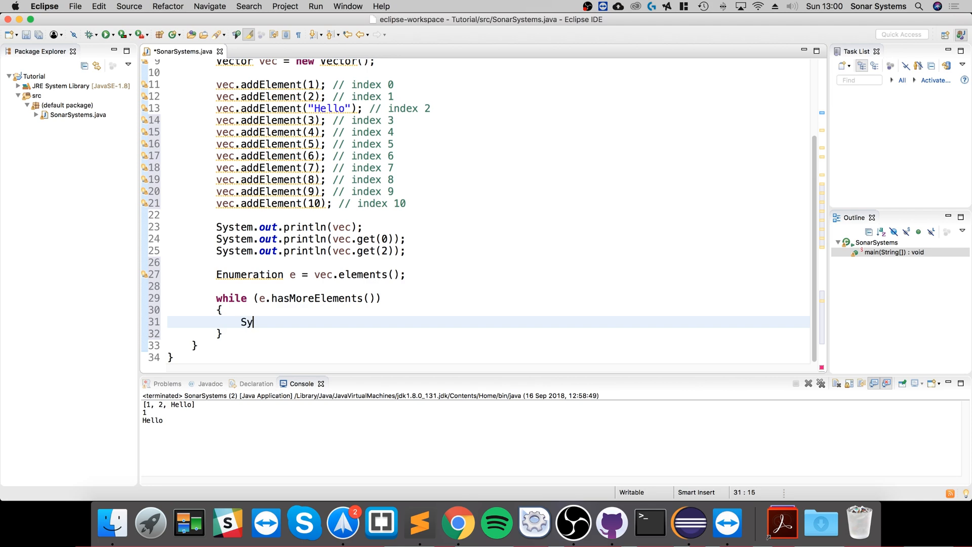
pyautogui.write('stem.out.println(x);')
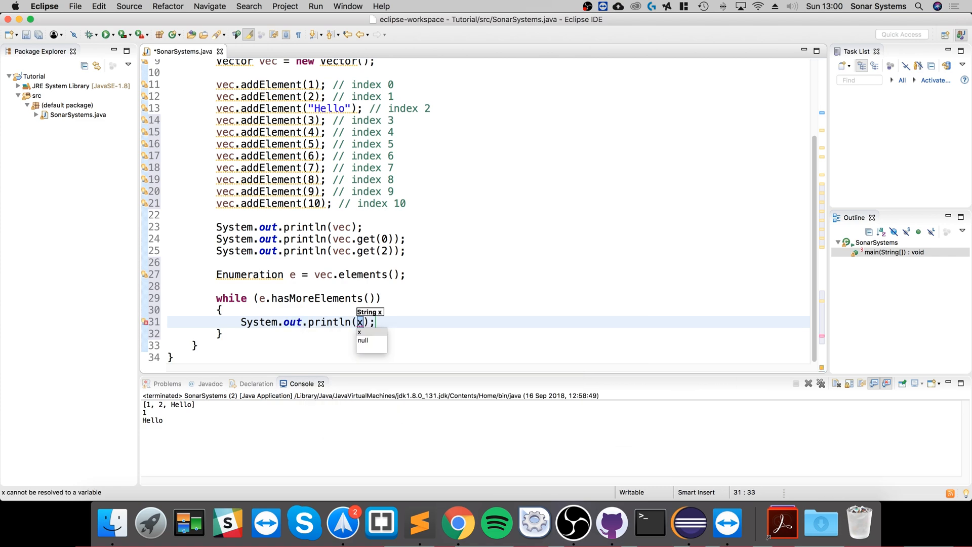
pyautogui.write('e.nextElement(')
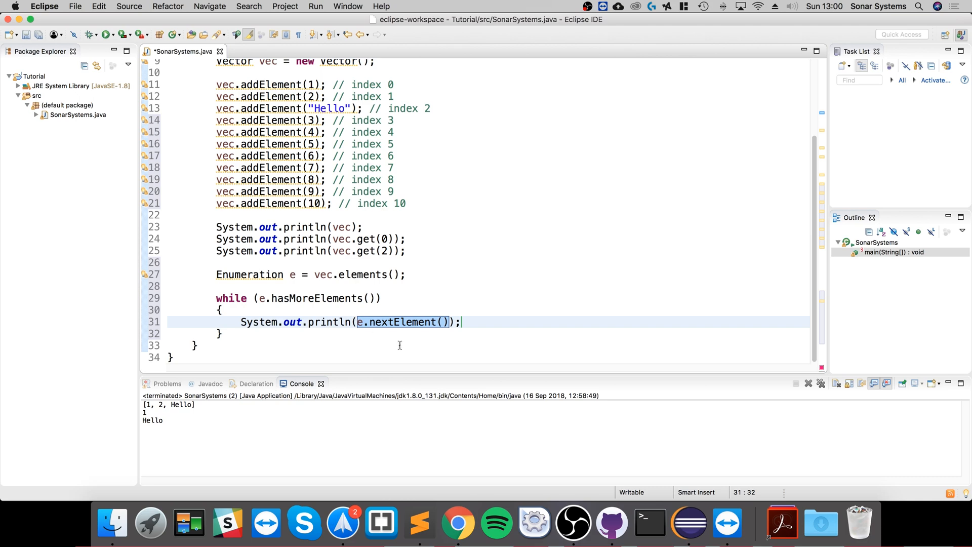
pyautogui.moveTo(446, 315)
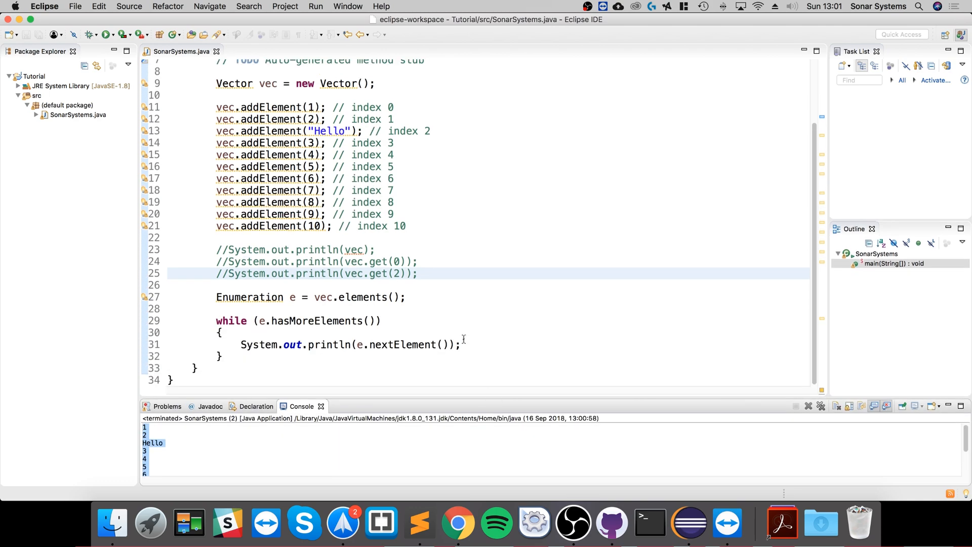
pyautogui.moveTo(460, 328)
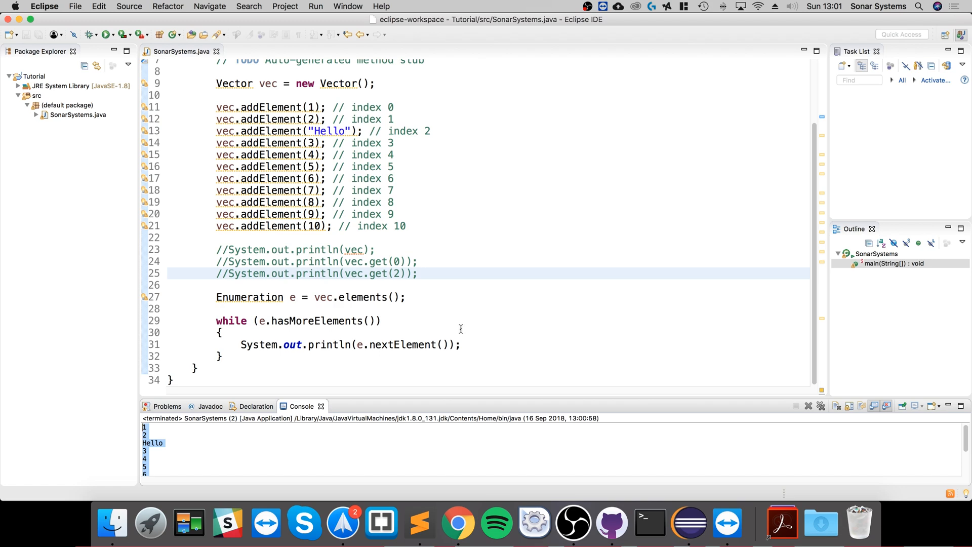
pyautogui.moveTo(401, 312)
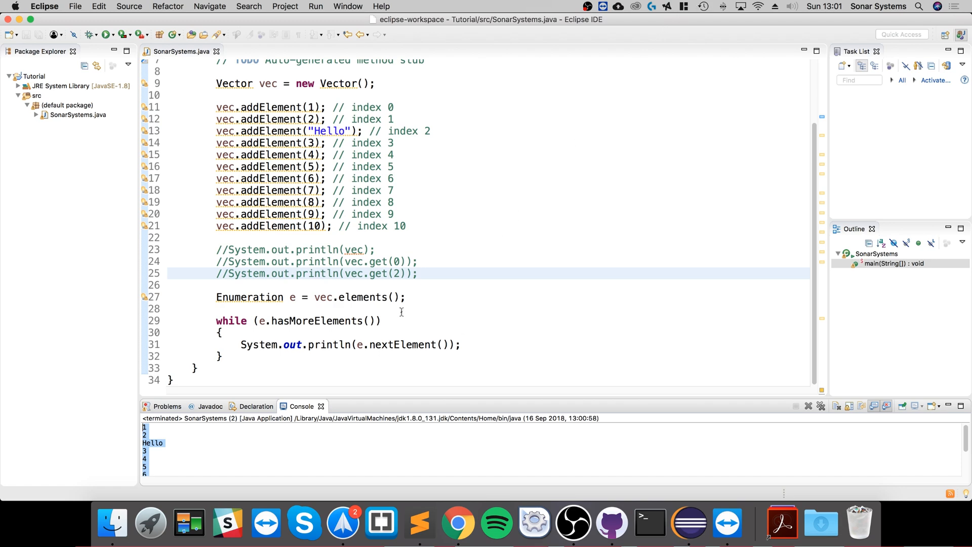